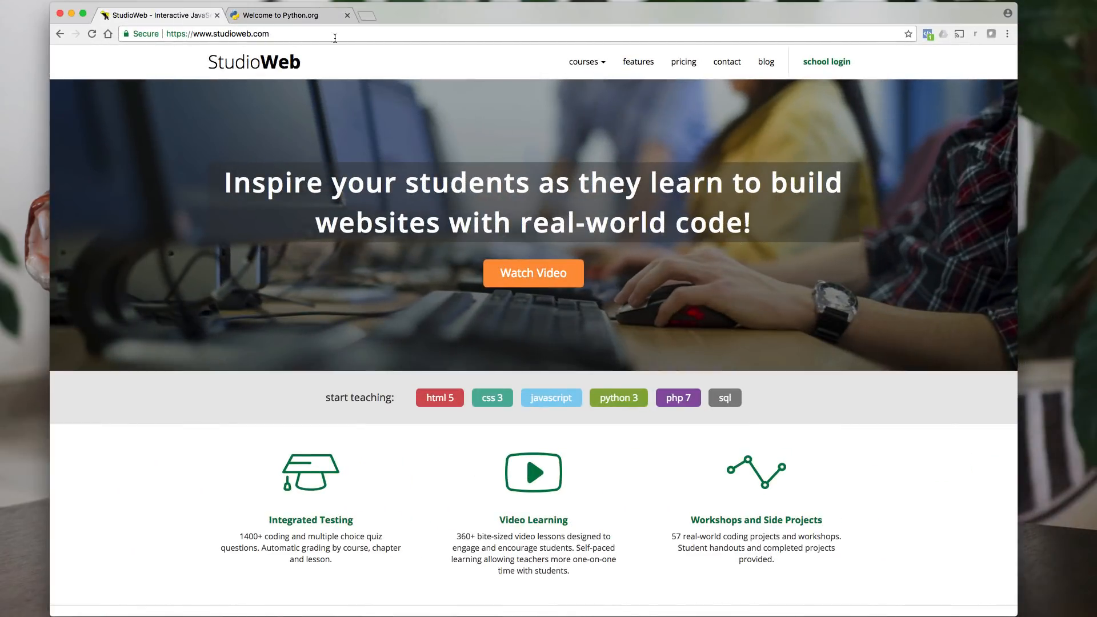
# - Show the Python.org Downloads menu offering Python 3.6.3 for Mac OS X
pyautogui.click(288, 15)
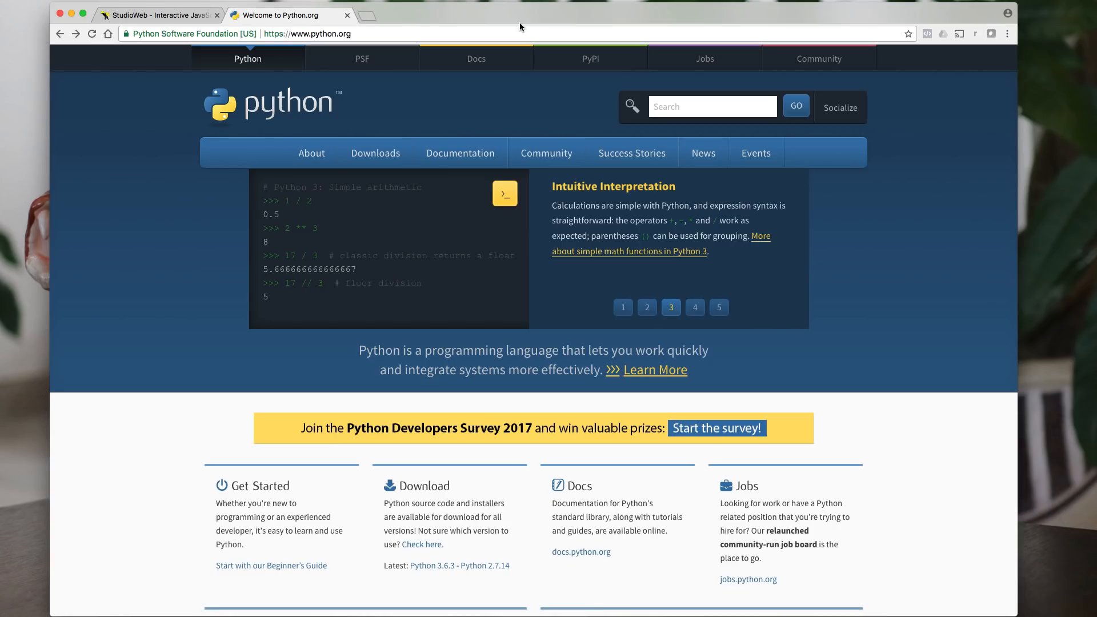
pyautogui.click(695, 307)
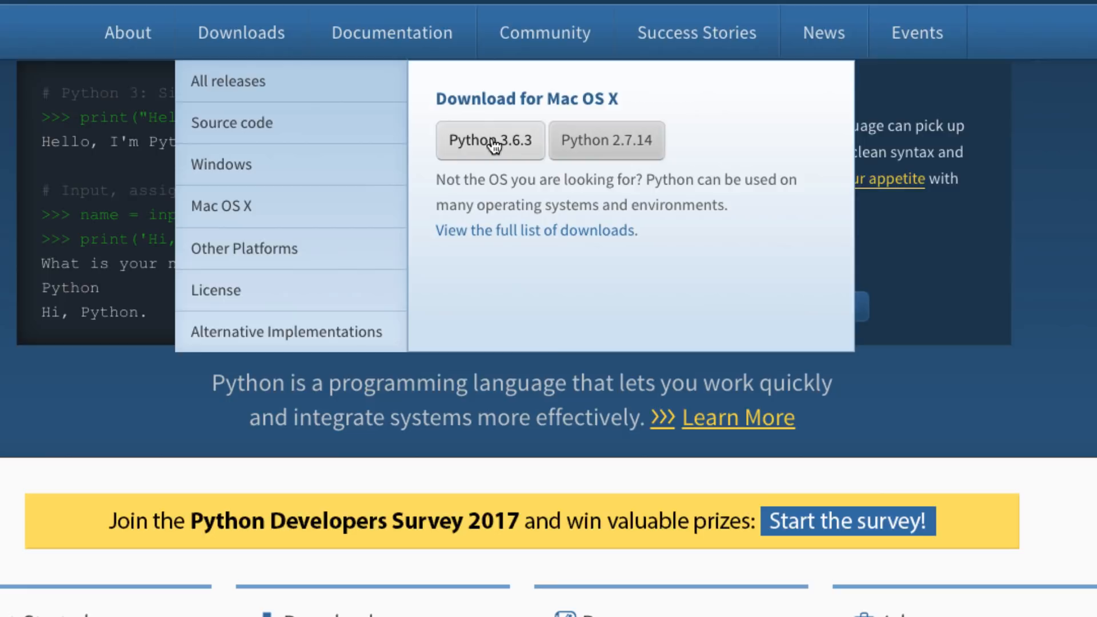
pyautogui.moveTo(546, 119)
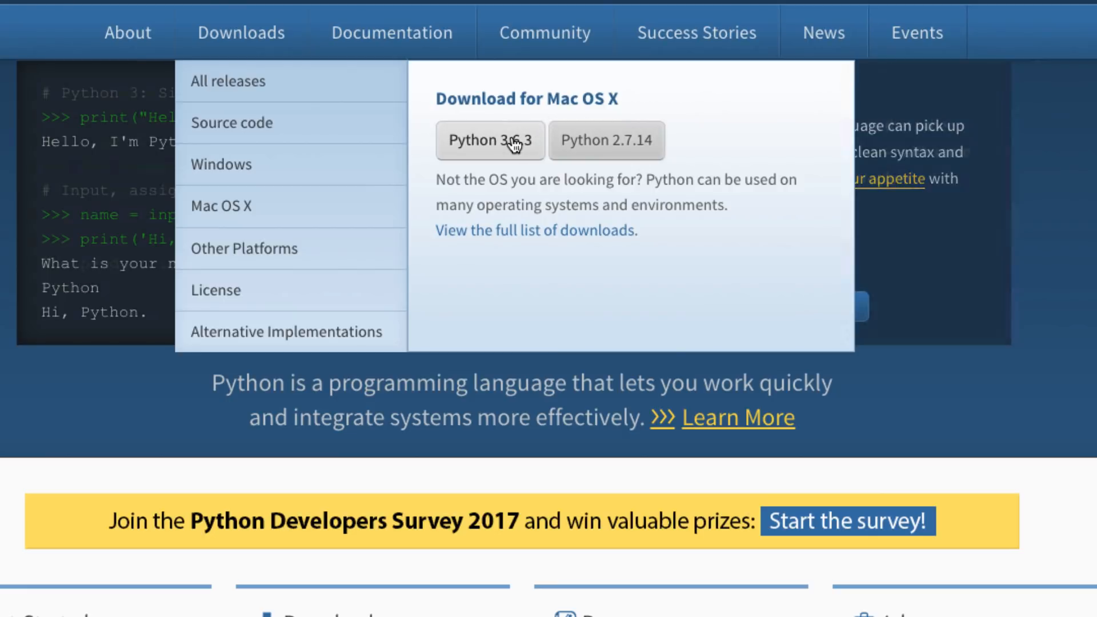
pyautogui.moveTo(644, 112)
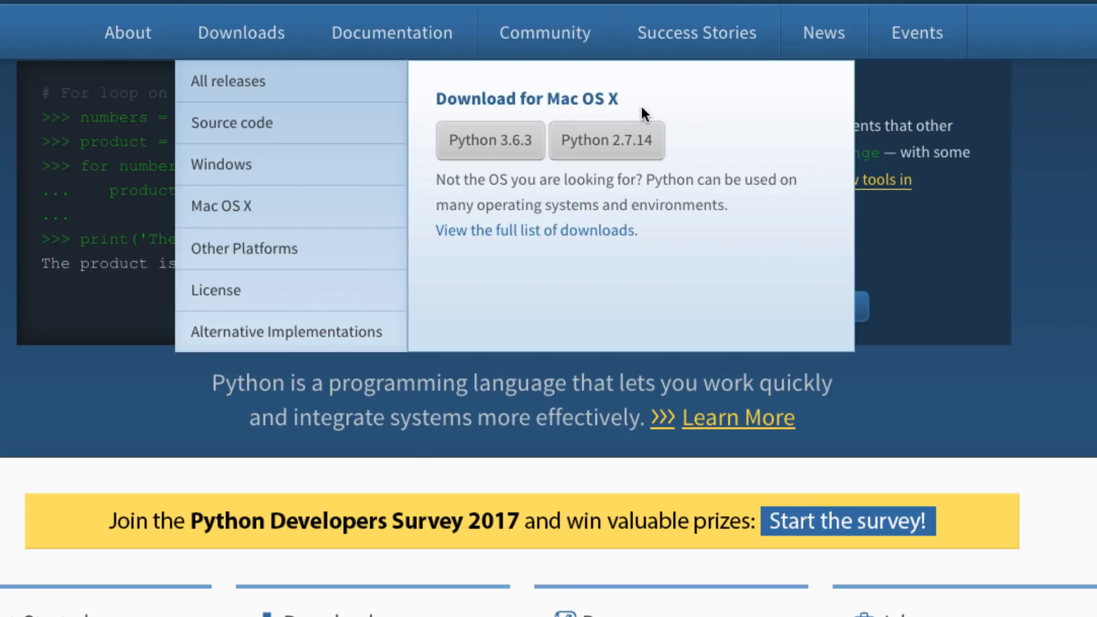
pyautogui.moveTo(706, 151)
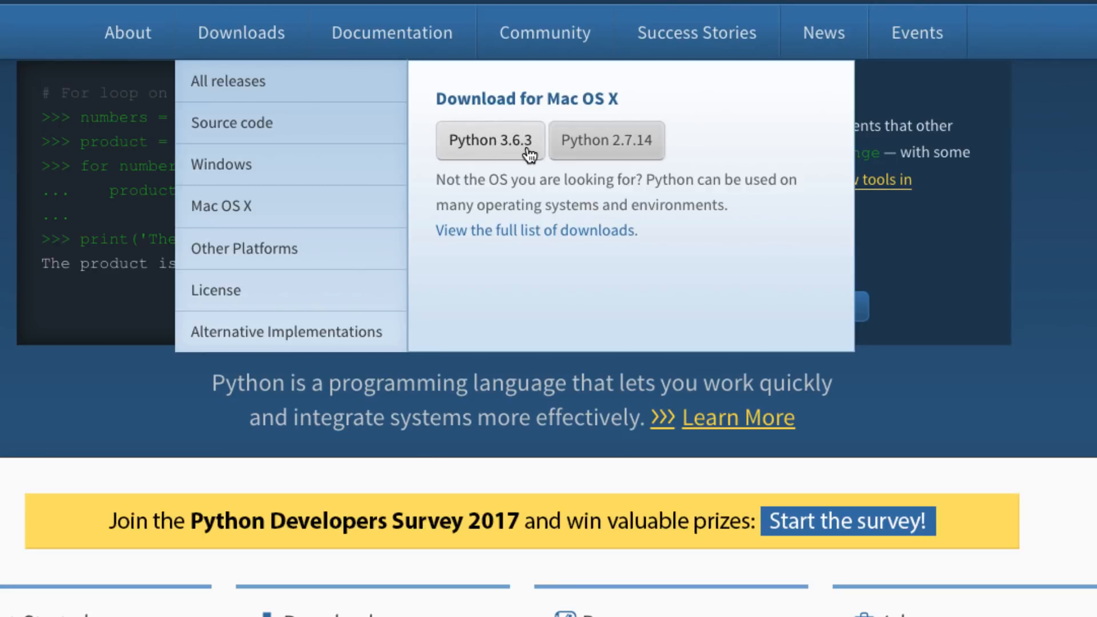
pyautogui.moveTo(632, 154)
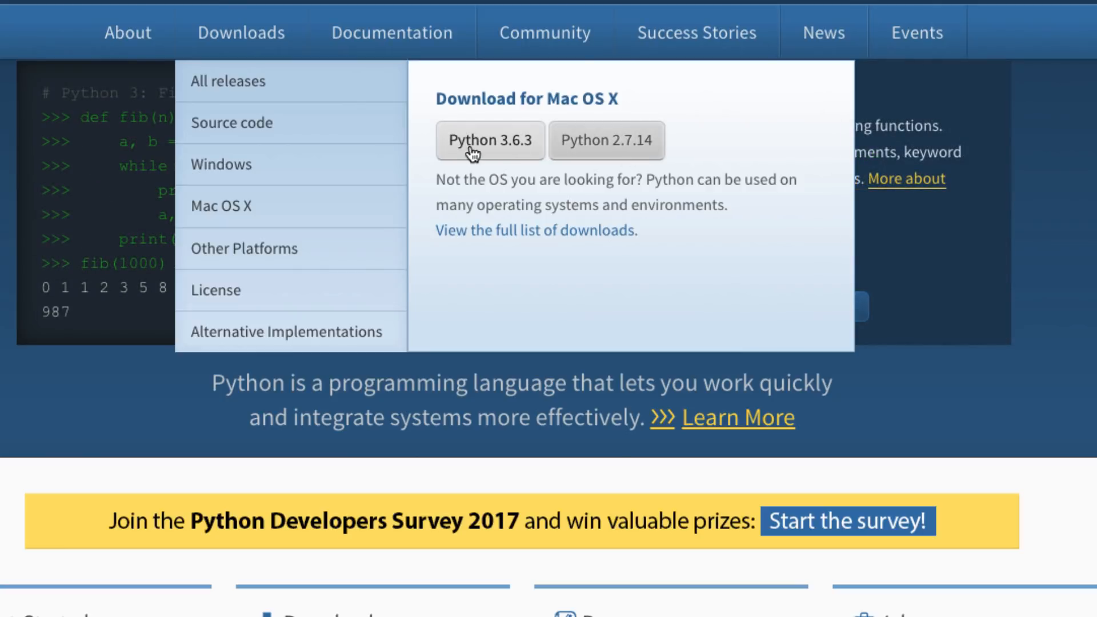
pyautogui.moveTo(522, 158)
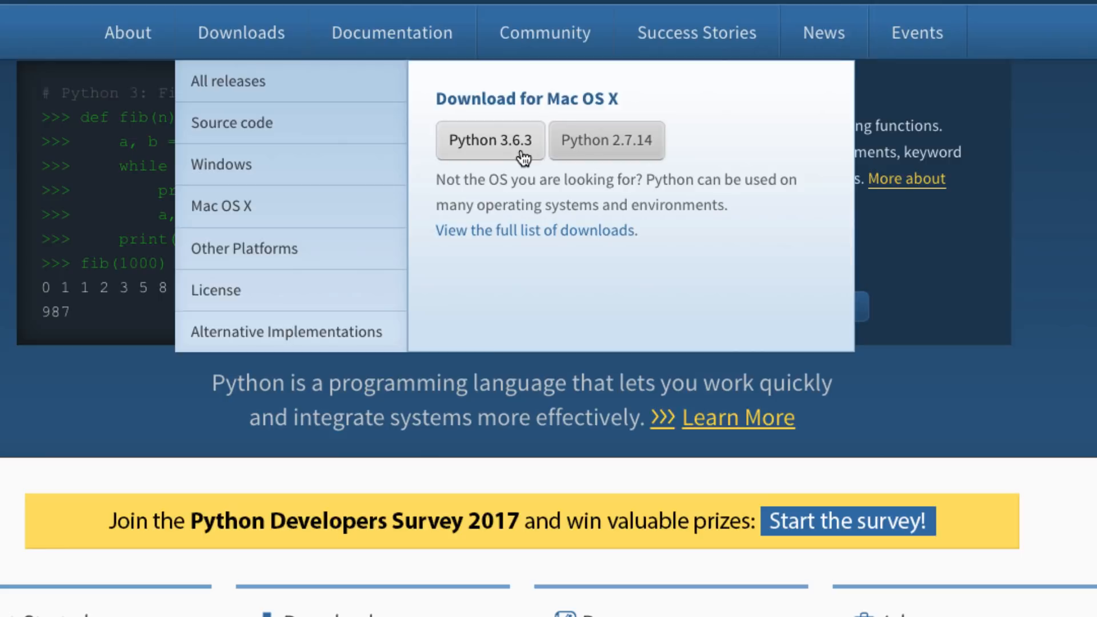
pyautogui.moveTo(499, 141)
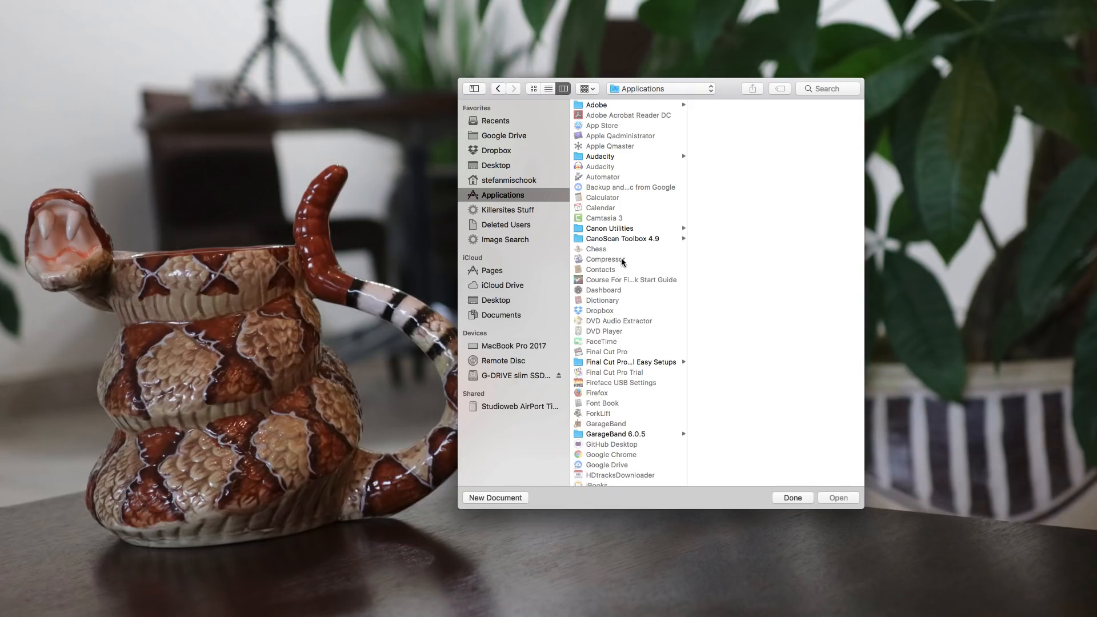
# - Launch IDLE from the Python 3.6 folder in Applications
pyautogui.scroll(-3)
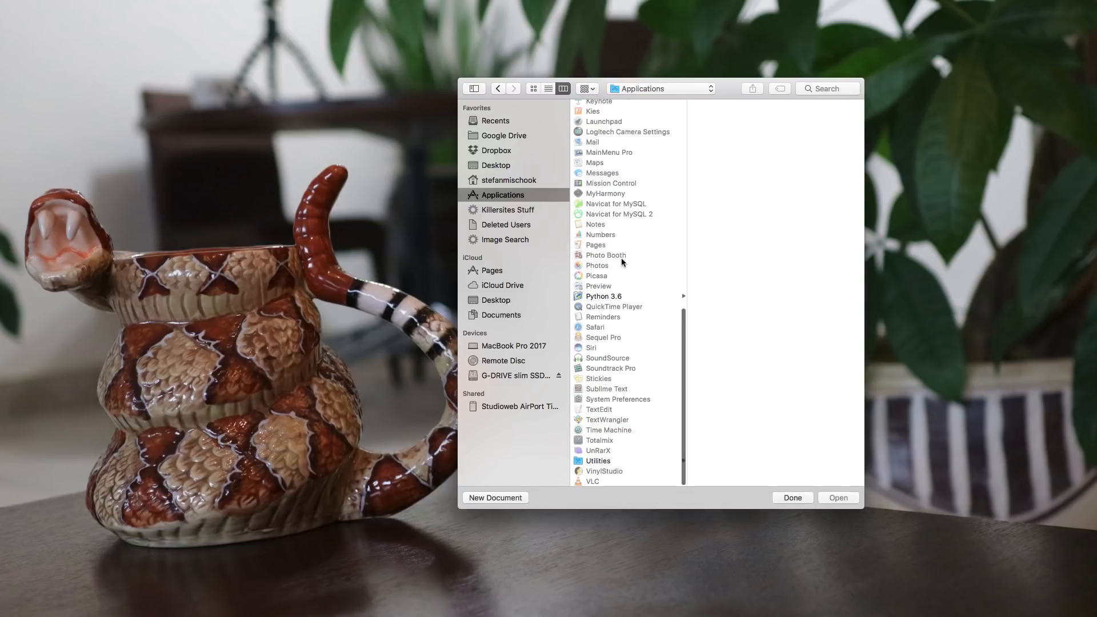
pyautogui.click(603, 296)
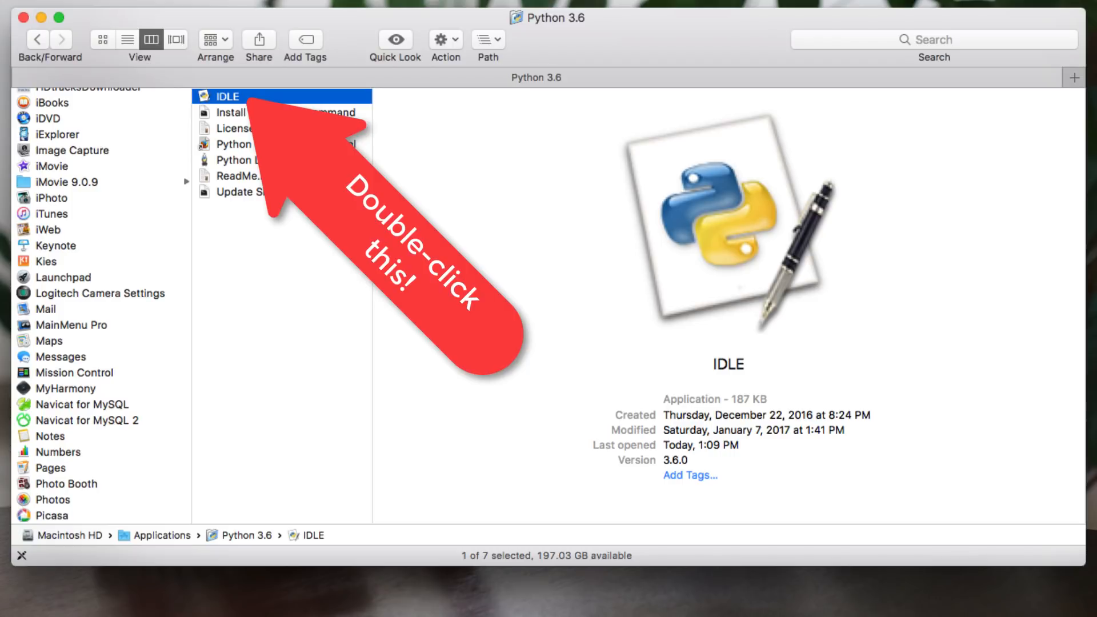
pyautogui.doubleClick(226, 97)
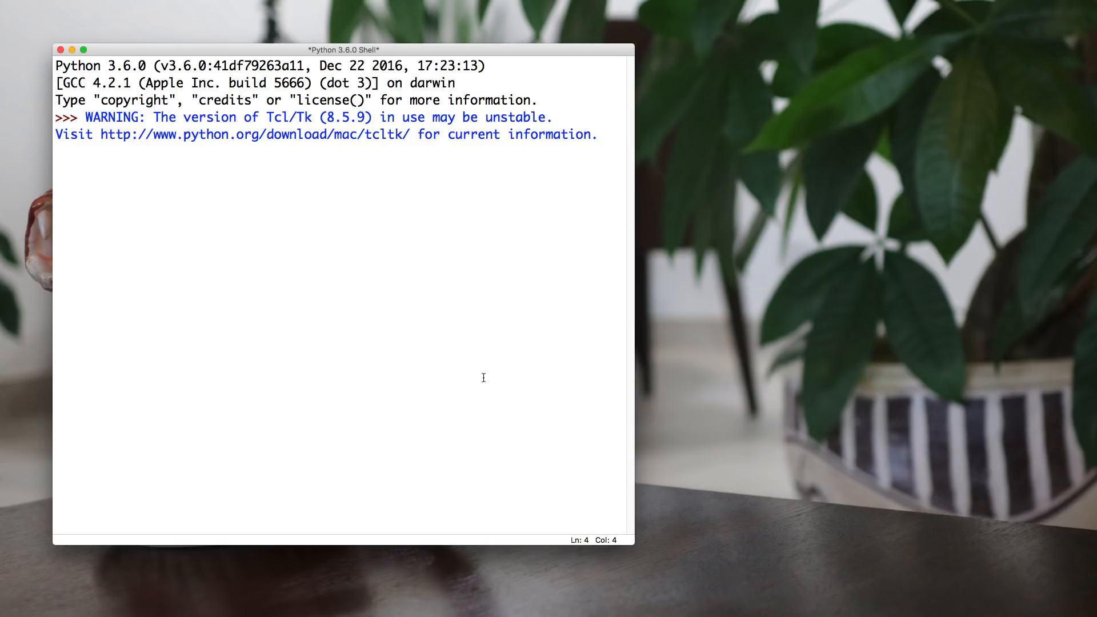
# - Run print("Stefan") at the shell prompt so Stefan is echoed back
pyautogui.press('enter')
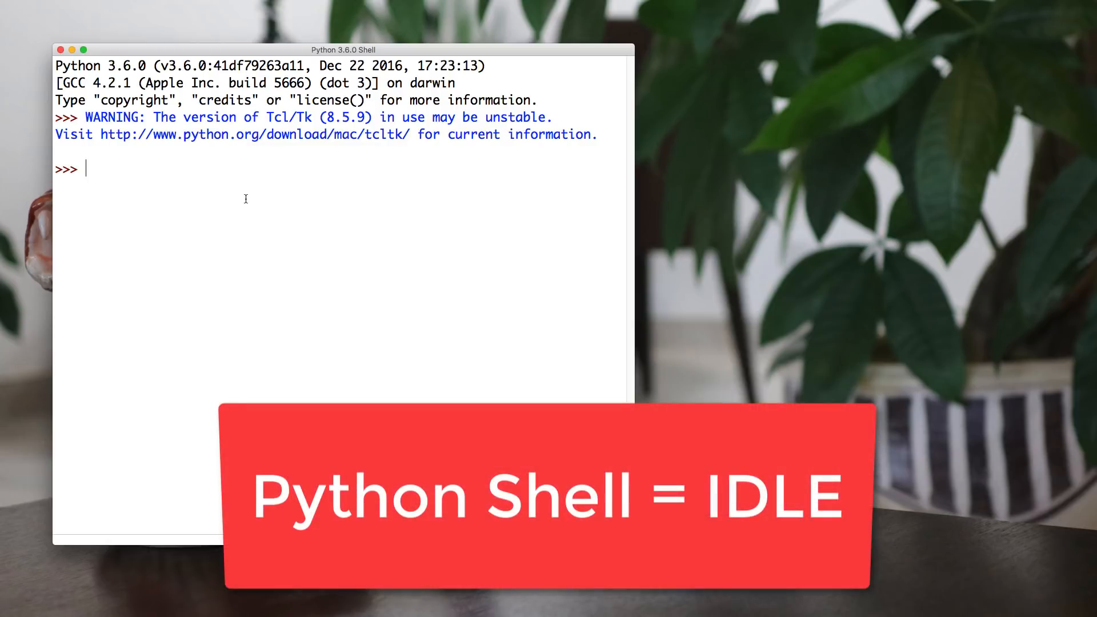
pyautogui.write('print')
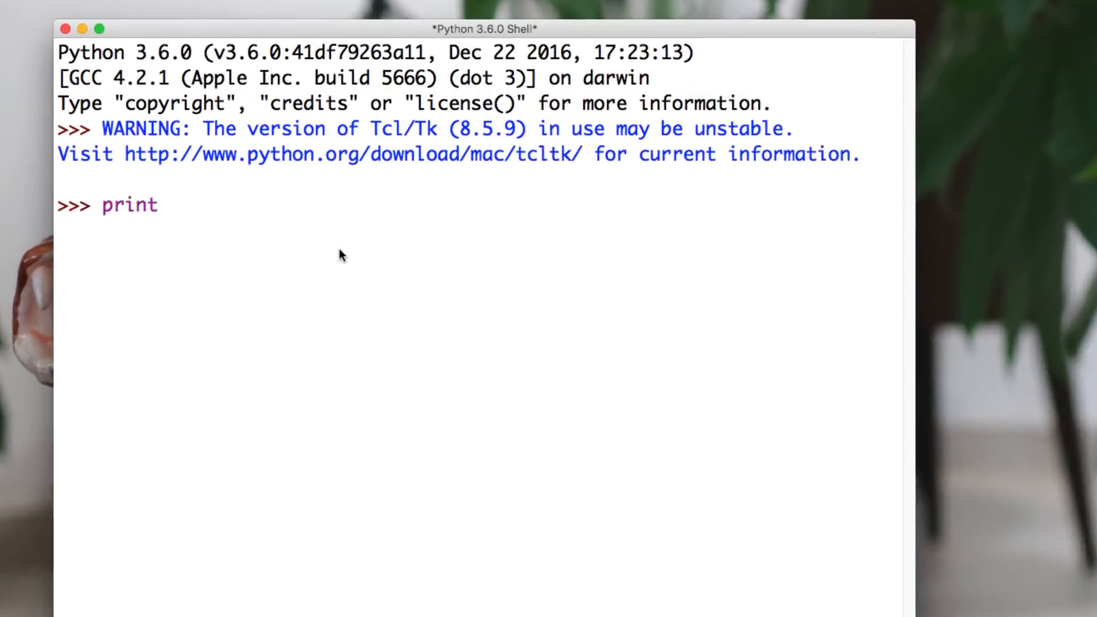
pyautogui.write('()')
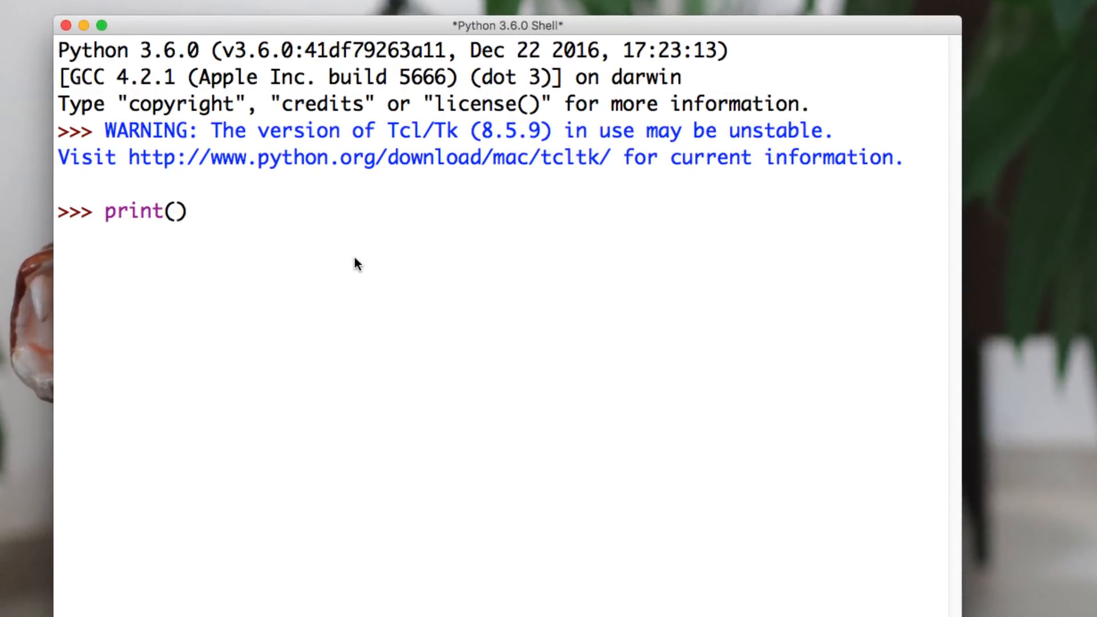
pyautogui.write('"Stefan"')
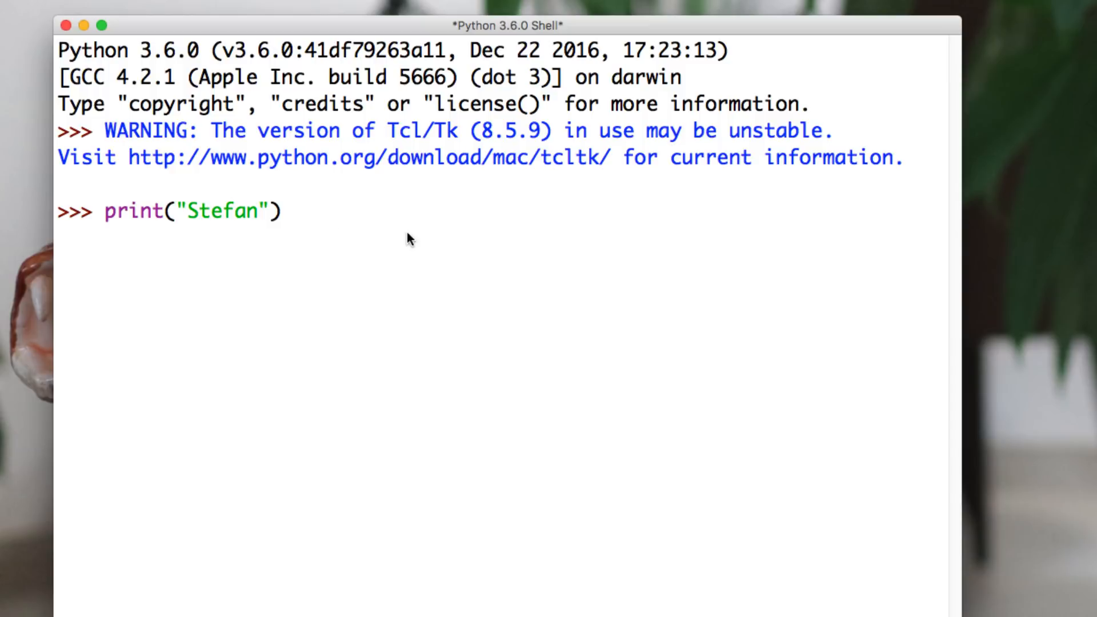
pyautogui.moveTo(335, 231)
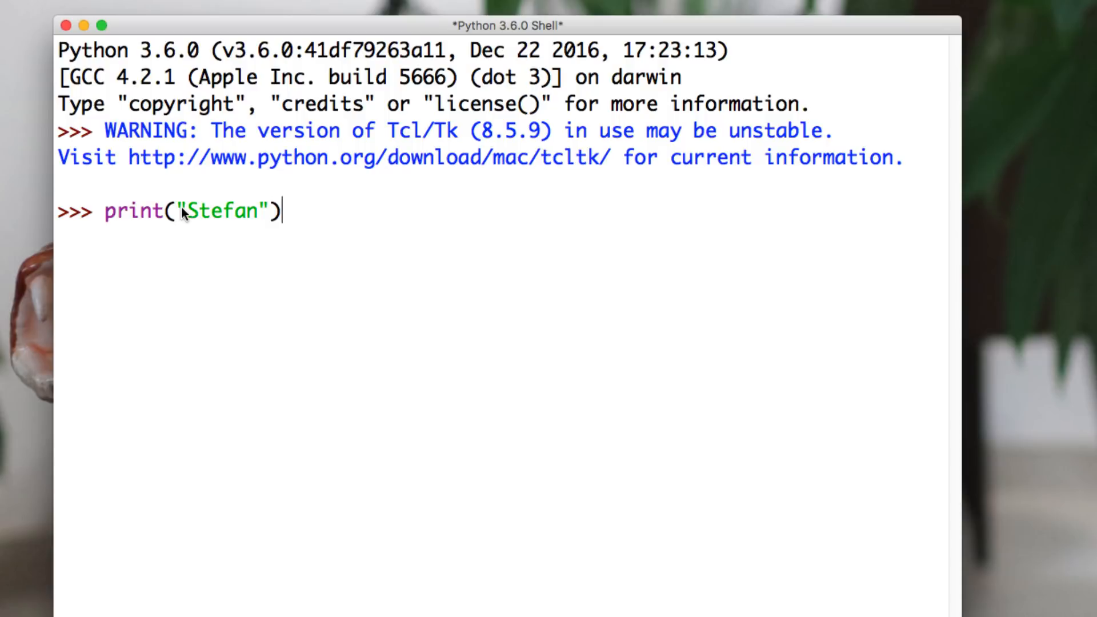
pyautogui.doubleClick(223, 211)
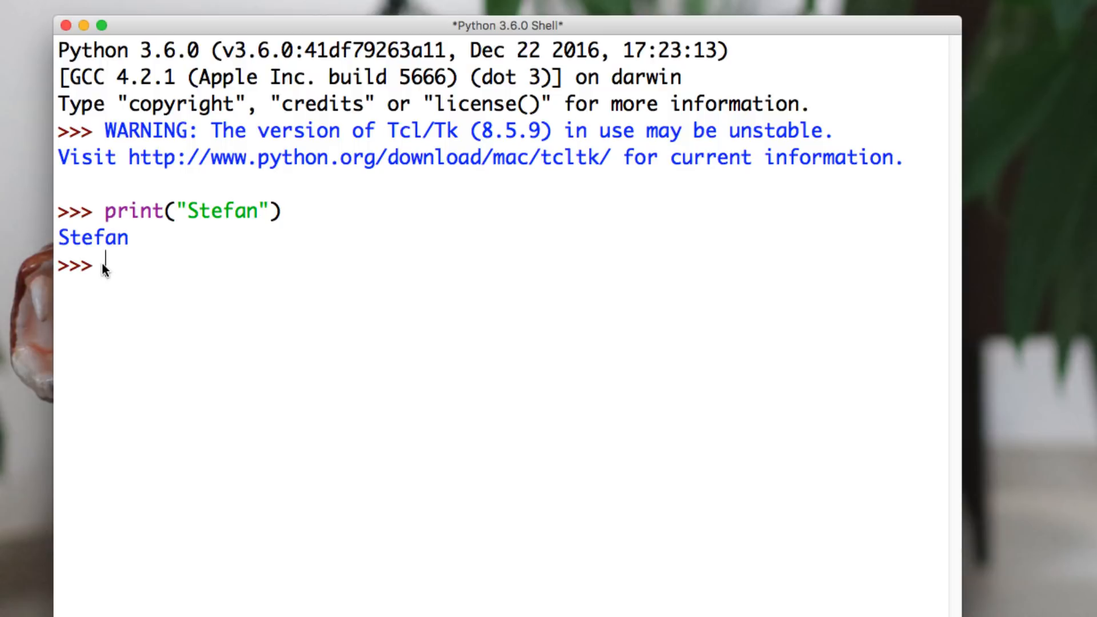
# - Assign name = "stefan" and print the name variable
pyautogui.write('name =')
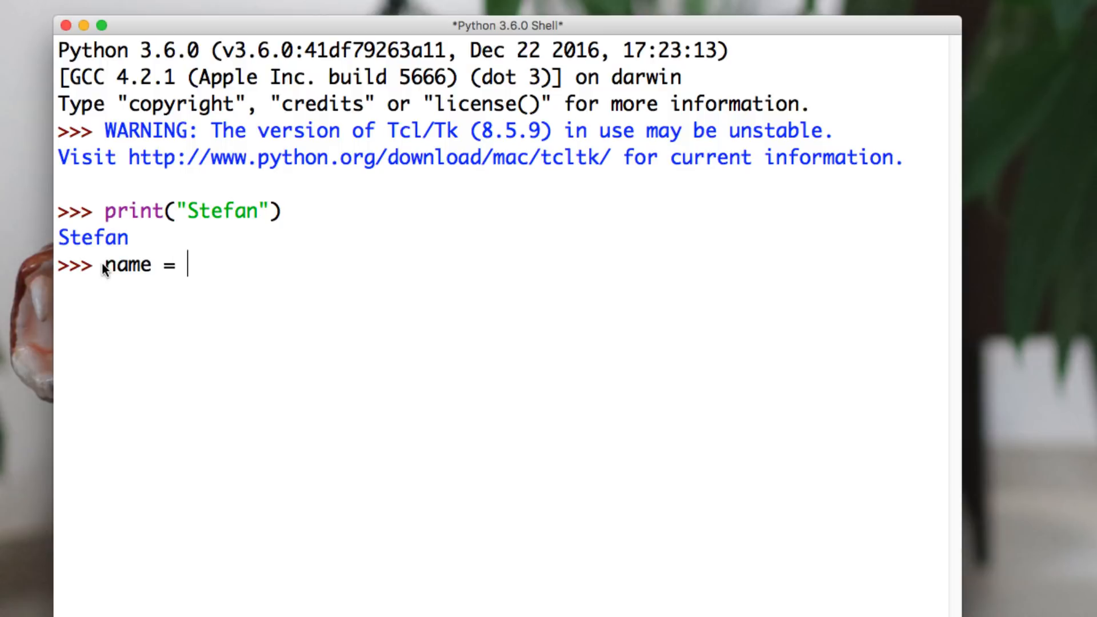
pyautogui.write('"stefa"')
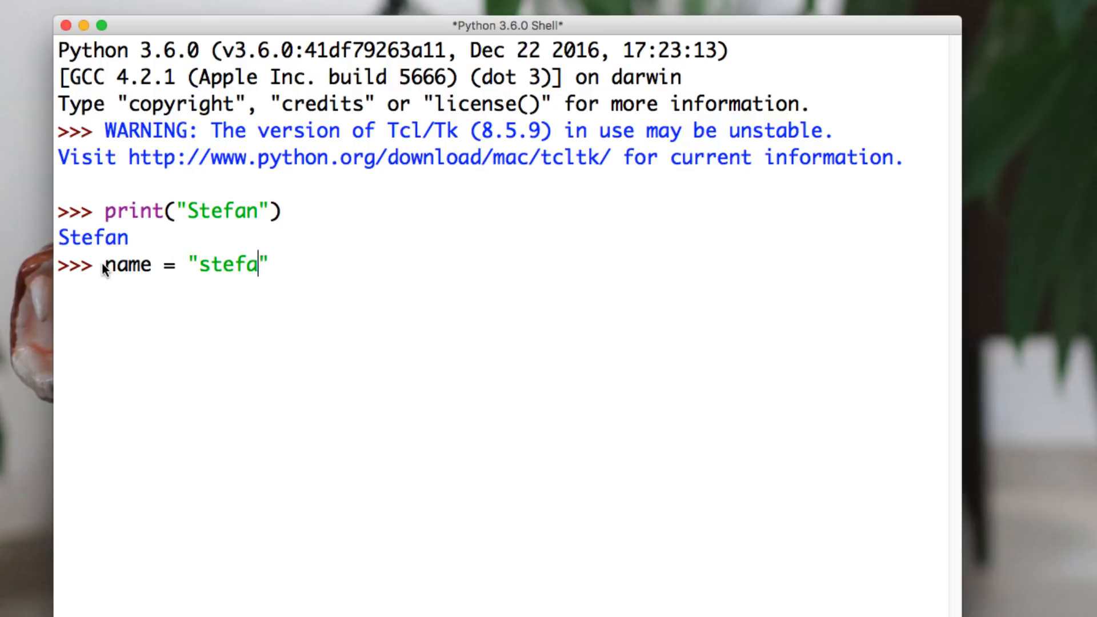
pyautogui.write('n')
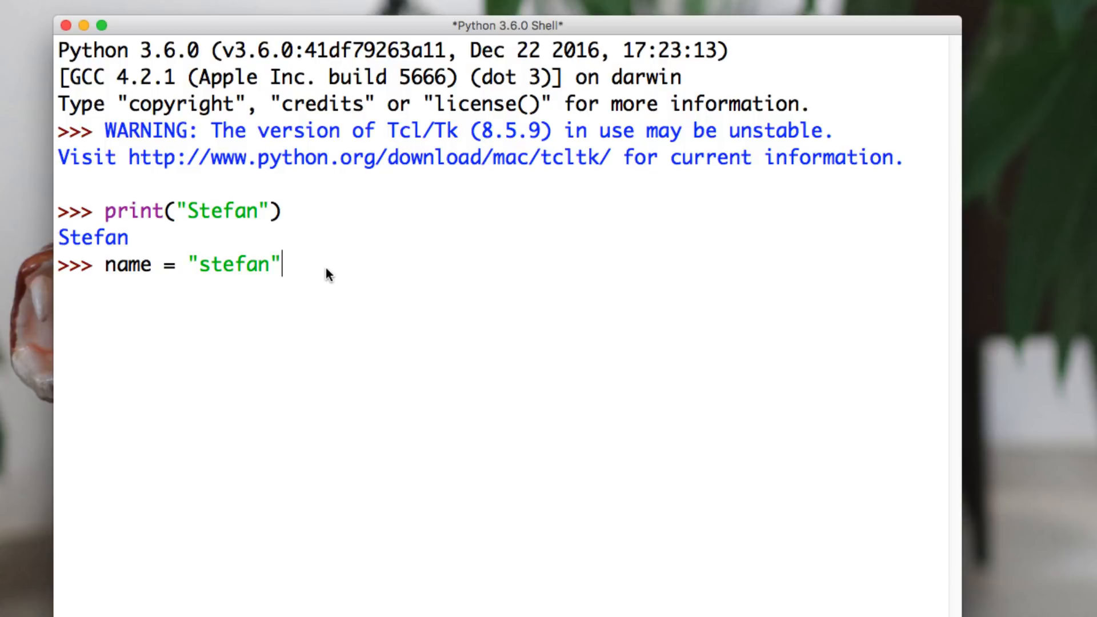
pyautogui.press('enter')
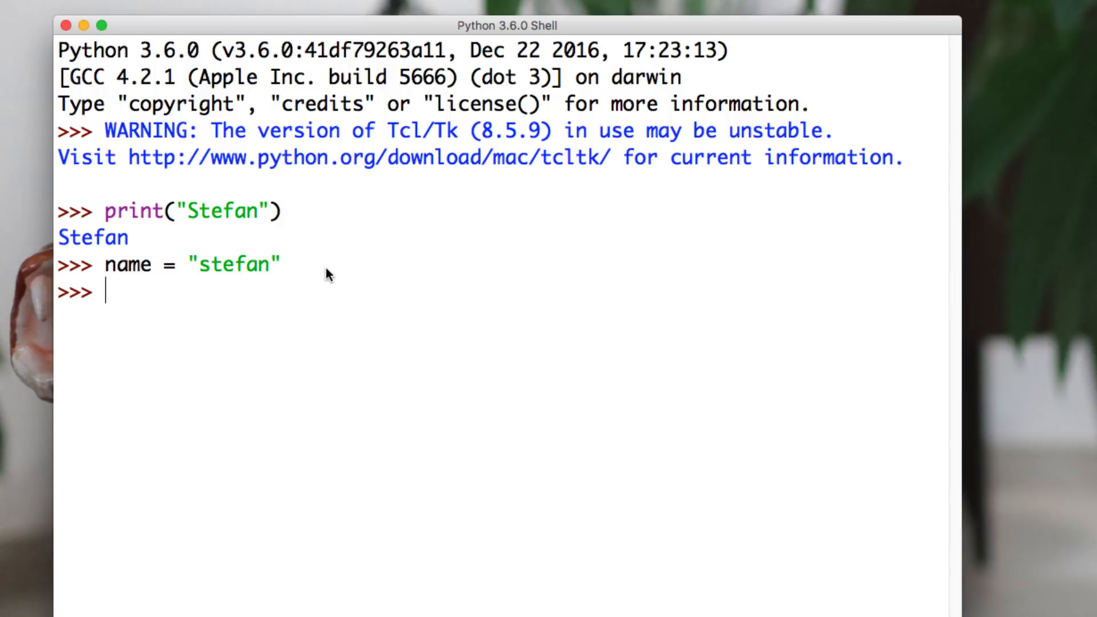
pyautogui.write('print()')
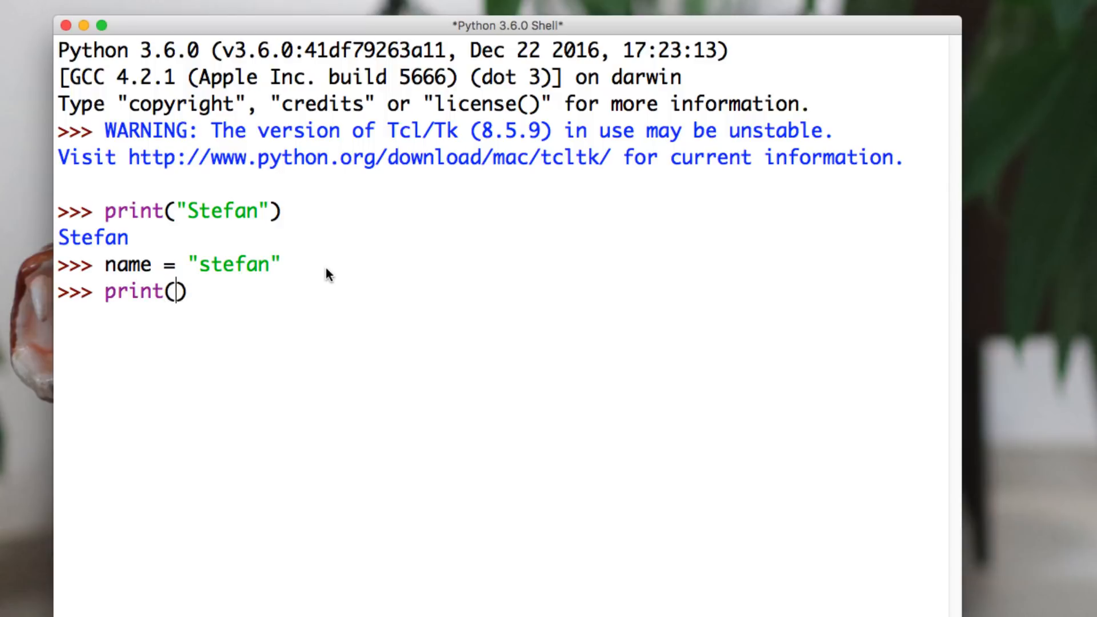
pyautogui.write('name')
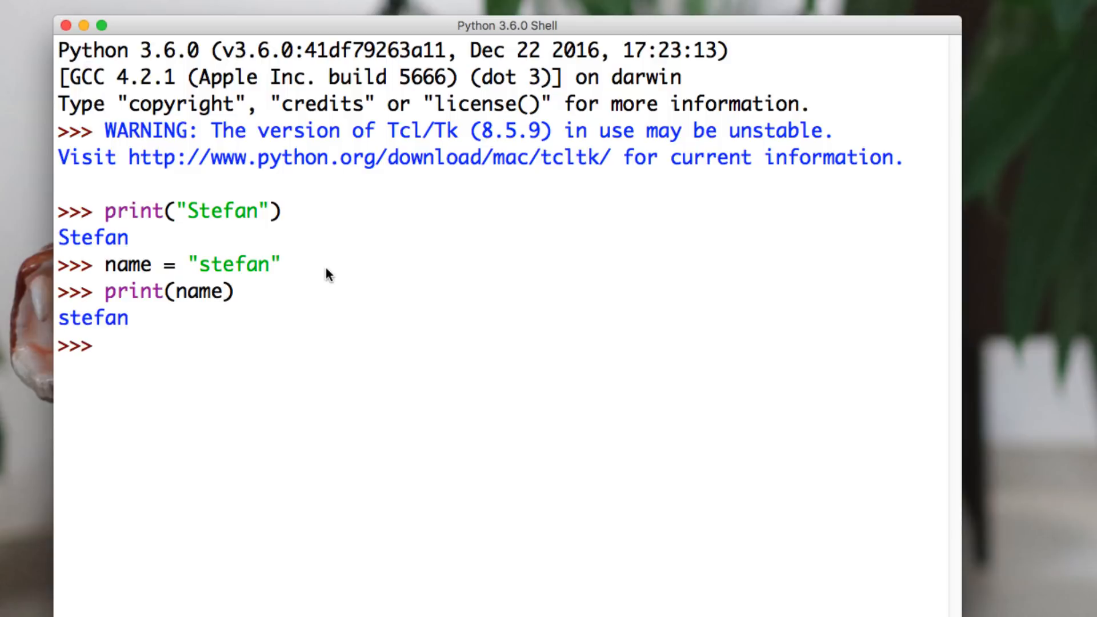
# - Reassign name = "nick", then print(nick) unquoted, raising a NameError
pyautogui.write('name')
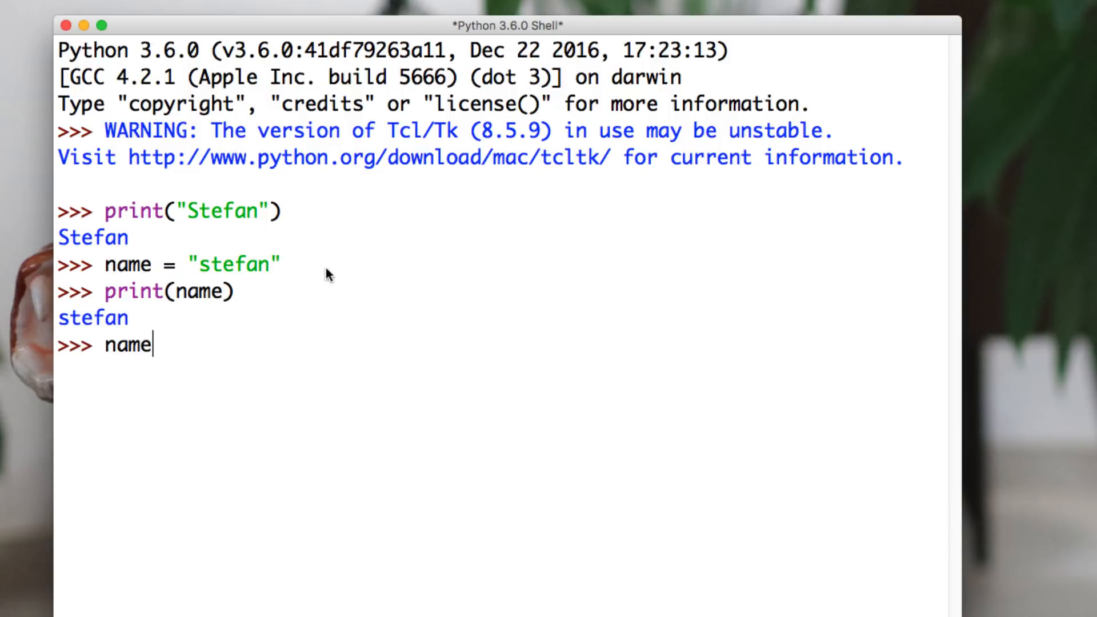
pyautogui.write('= ""')
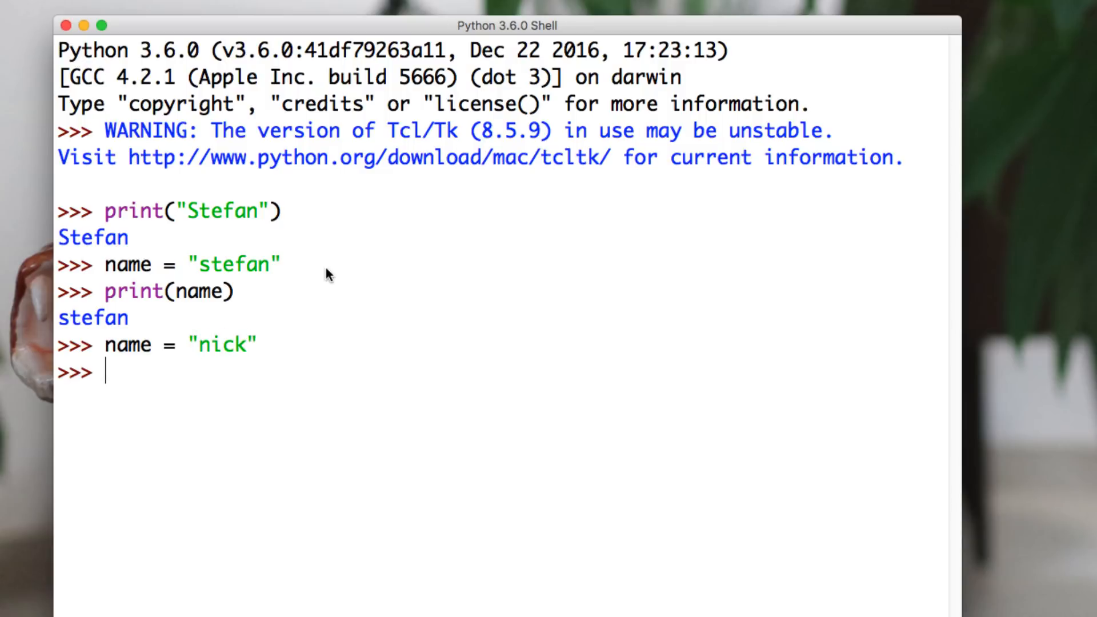
pyautogui.write('print(')
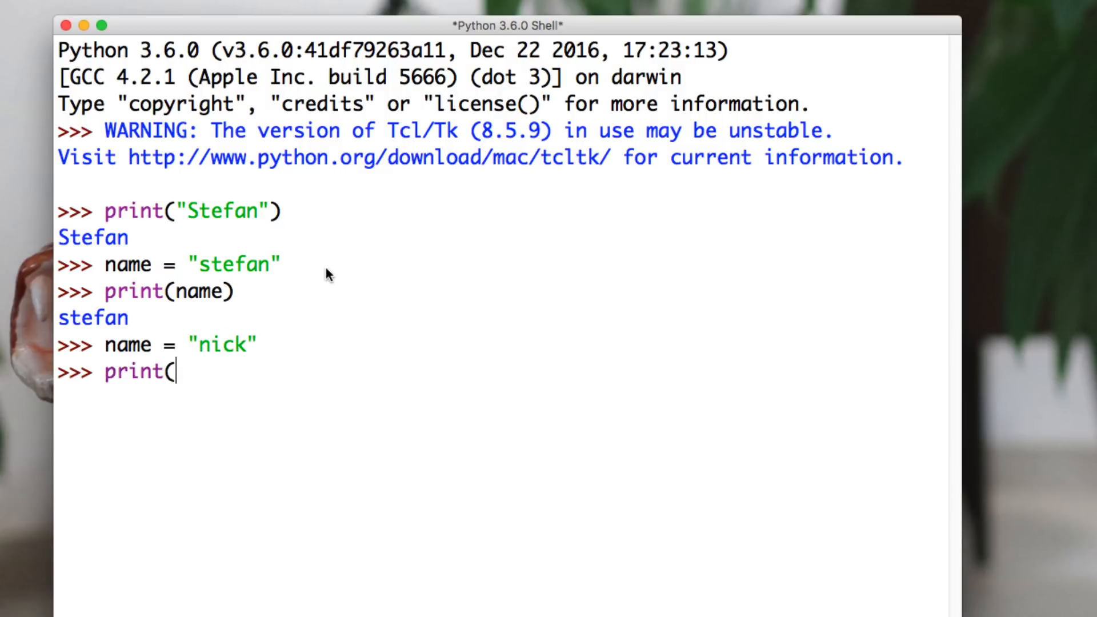
pyautogui.write('nick)')
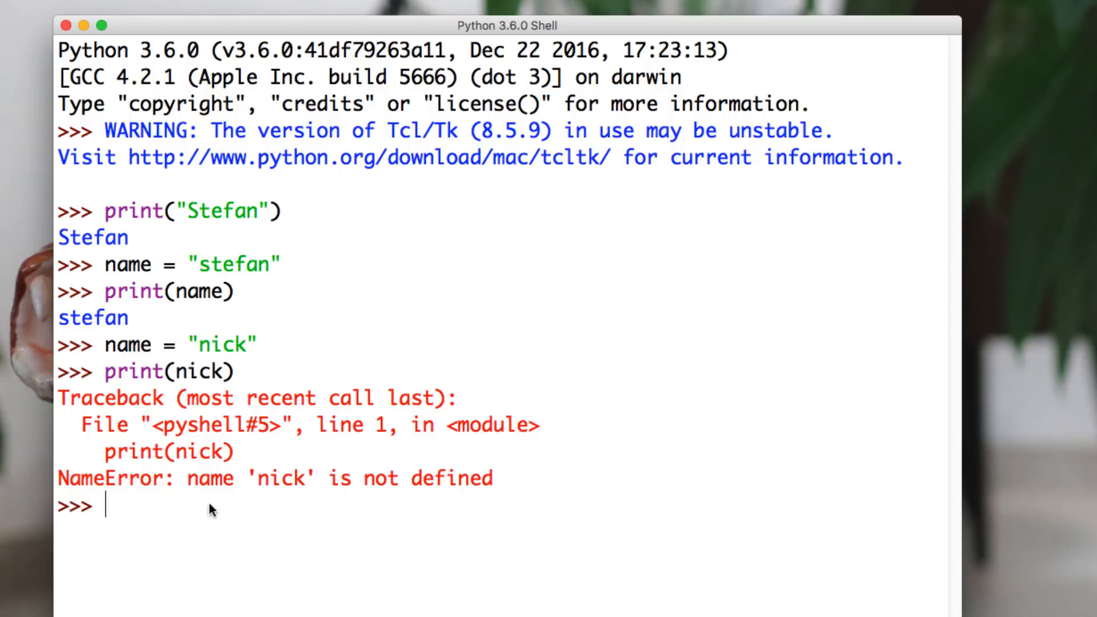
# - Print name to show nick, then set name = 6 and print it
pyautogui.write('pr')
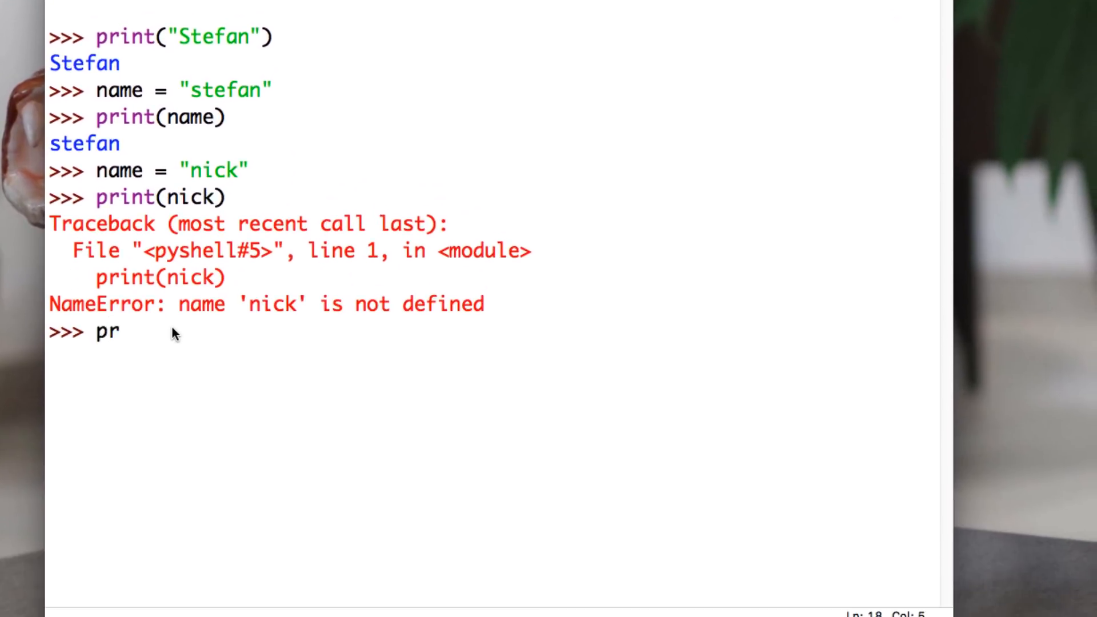
pyautogui.write('int()')
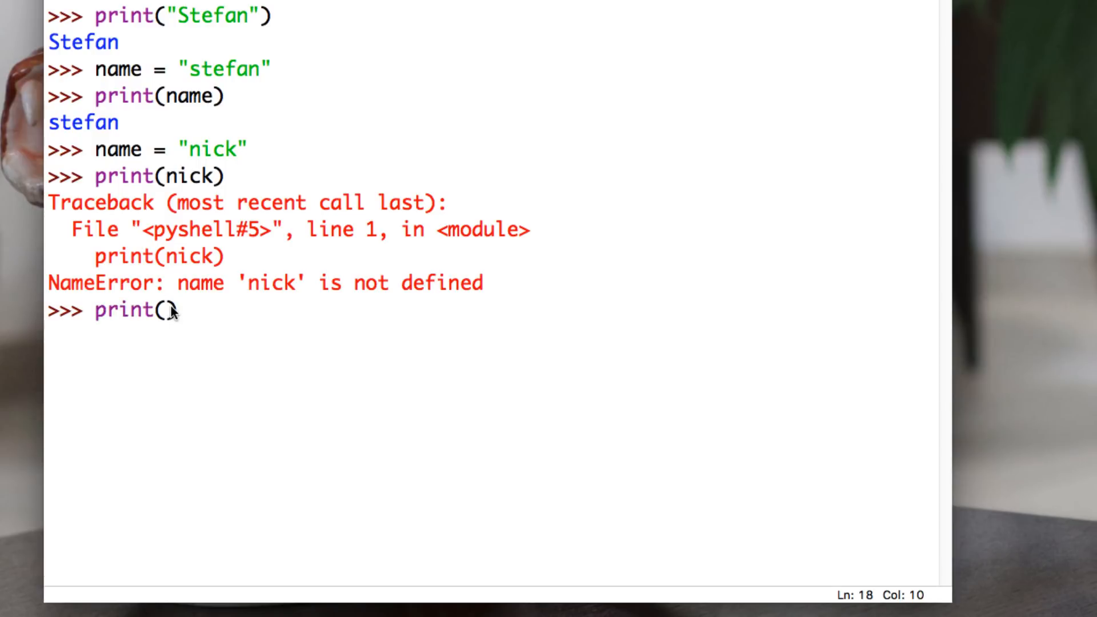
pyautogui.write('name)')
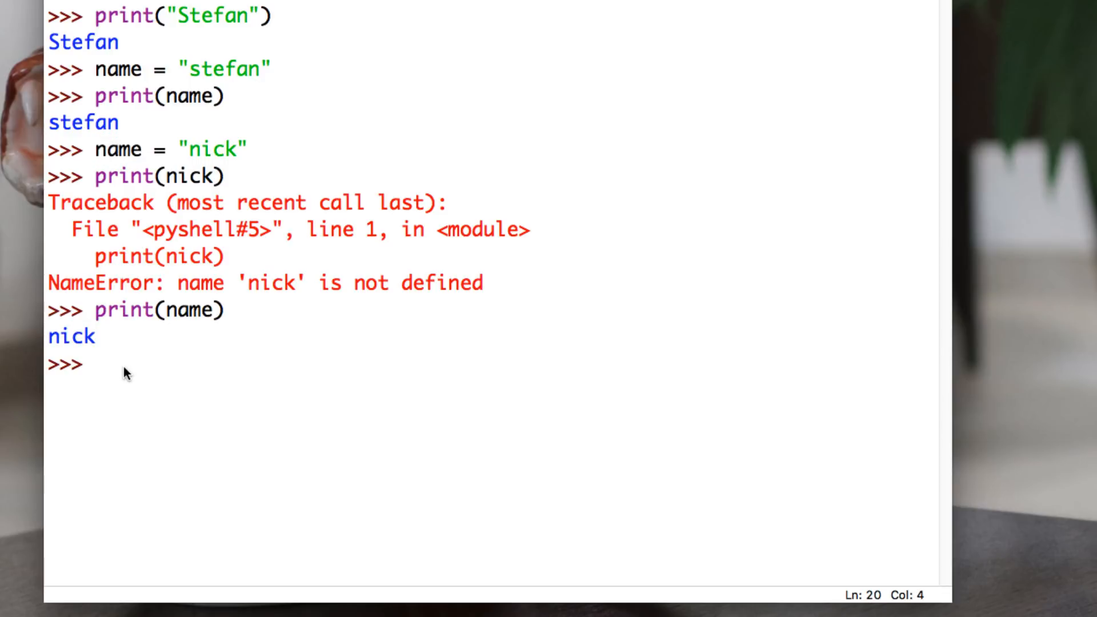
pyautogui.write('name = 6')
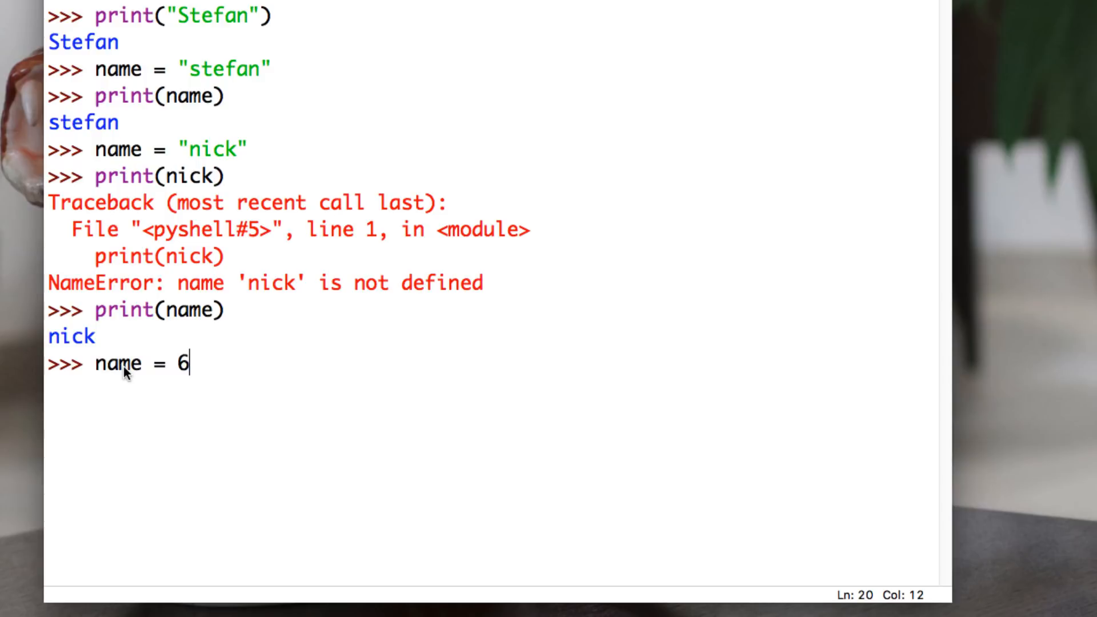
pyautogui.write('print(name)')
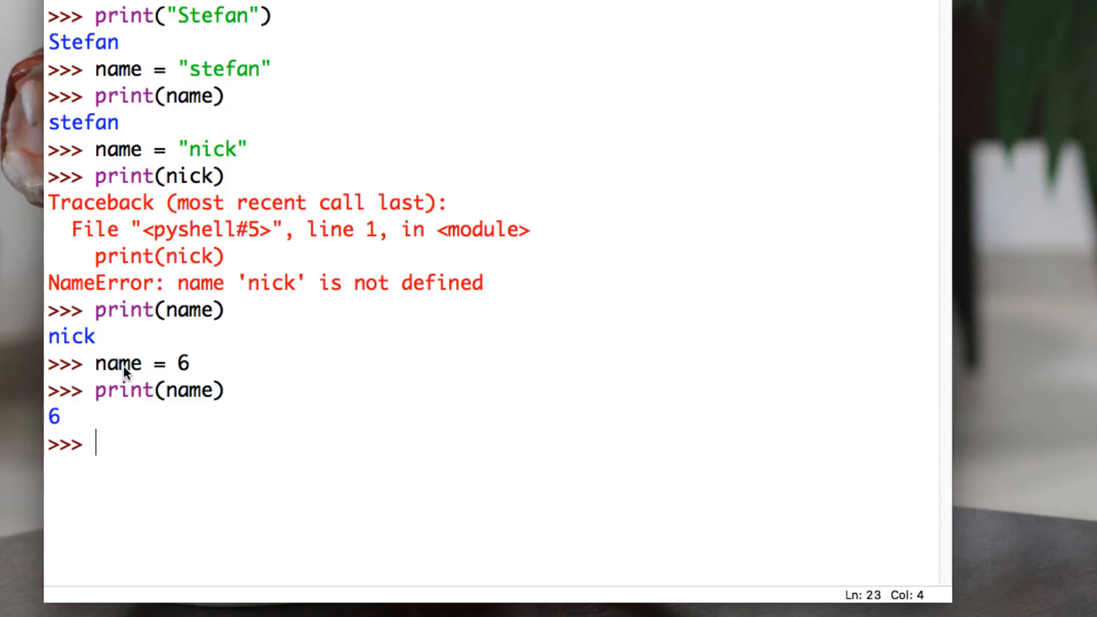
# - Write the assignment name = 'marty' without running it yet
pyautogui.write('name =')
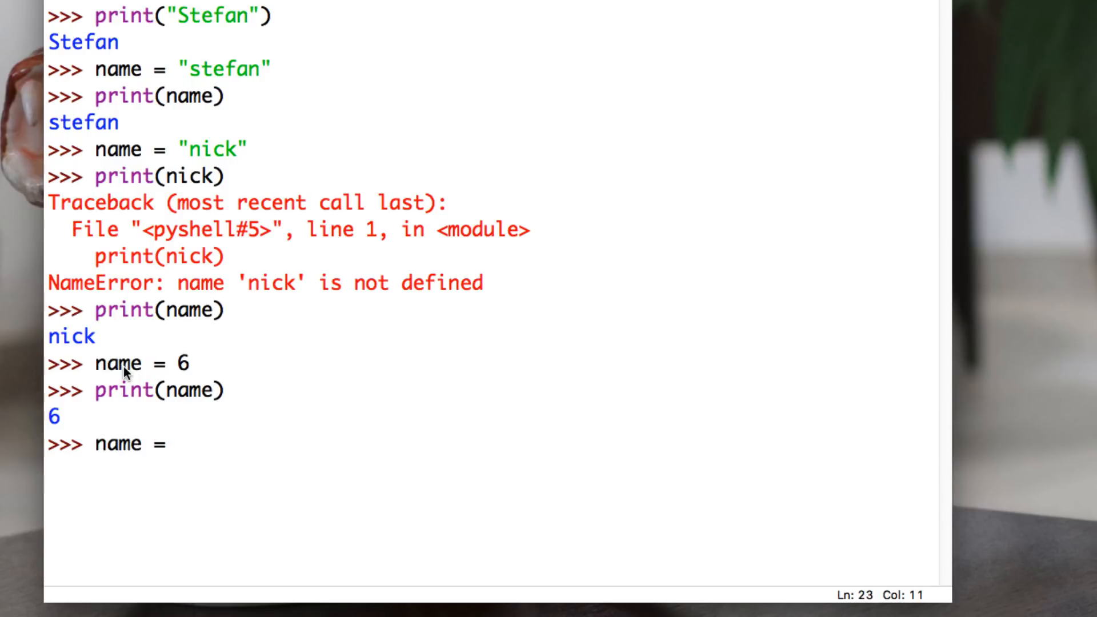
pyautogui.write("''")
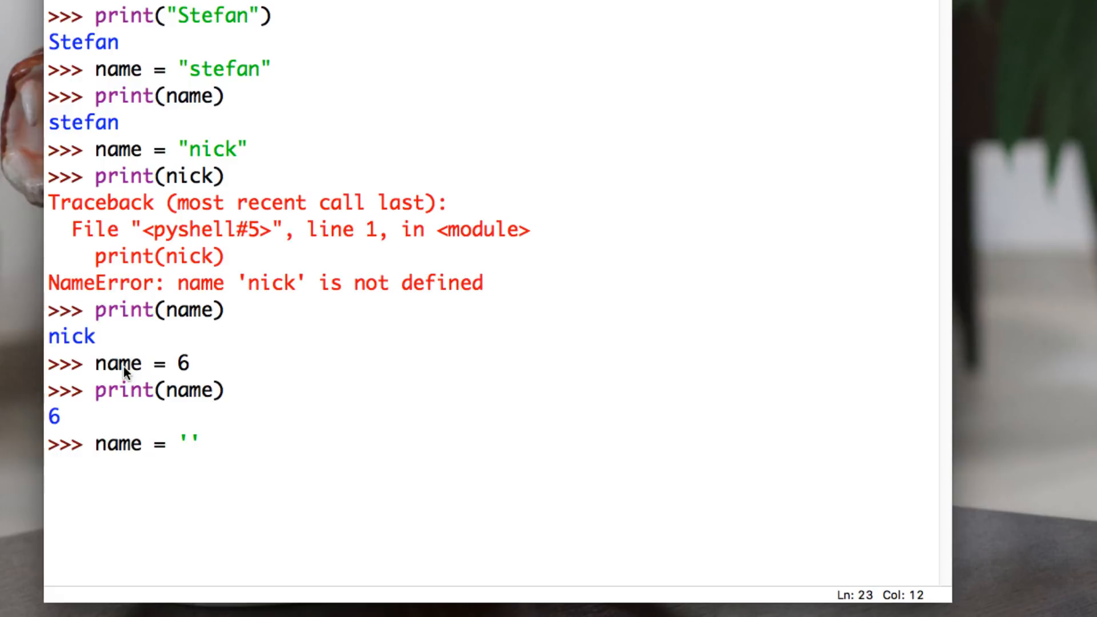
pyautogui.write('marty')
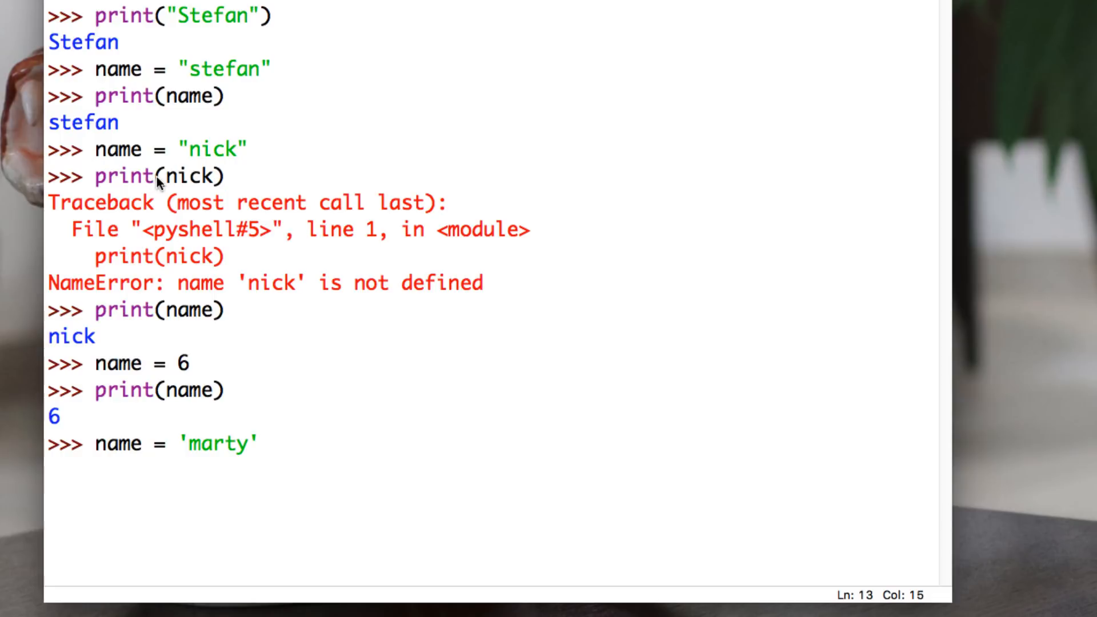
# - Run name = 'marty' and print(name) so marty is output
pyautogui.doubleClick(207, 148)
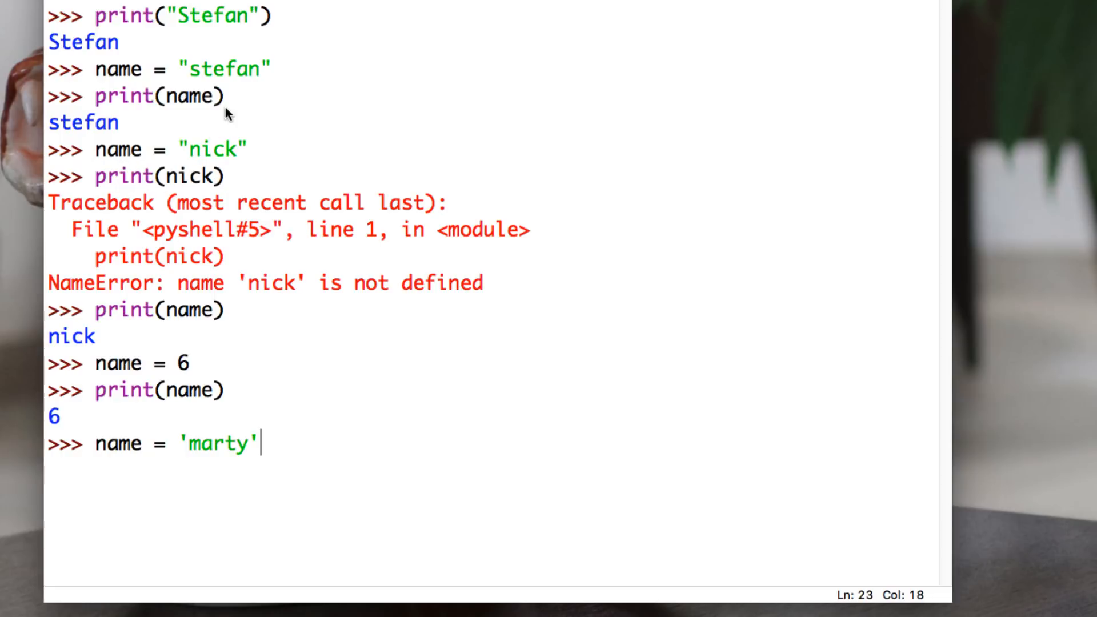
pyautogui.click(248, 149)
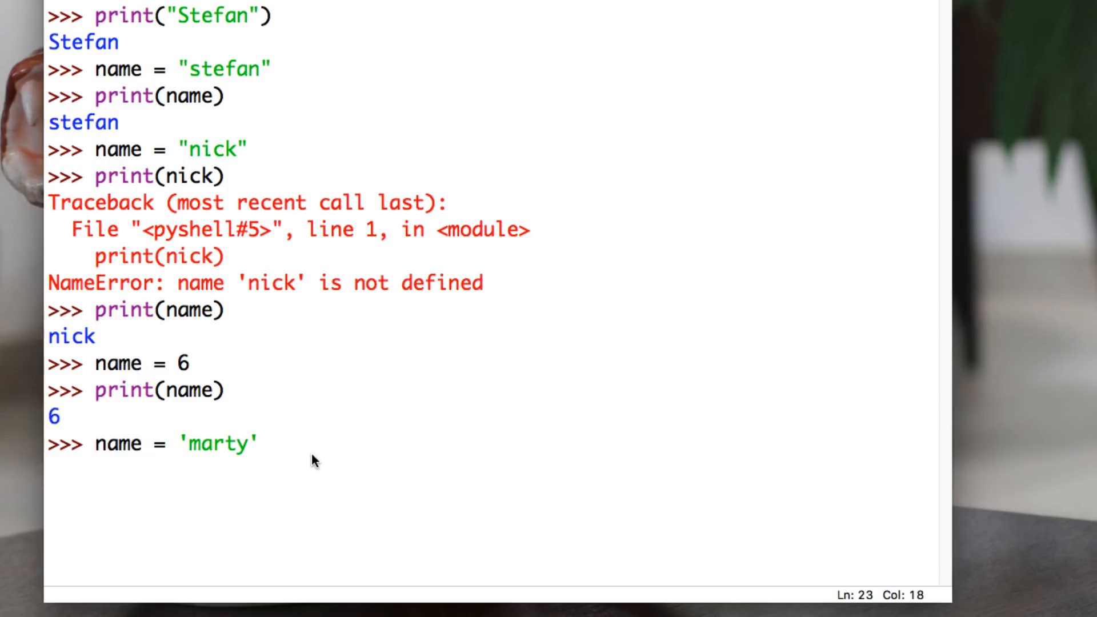
pyautogui.press('enter')
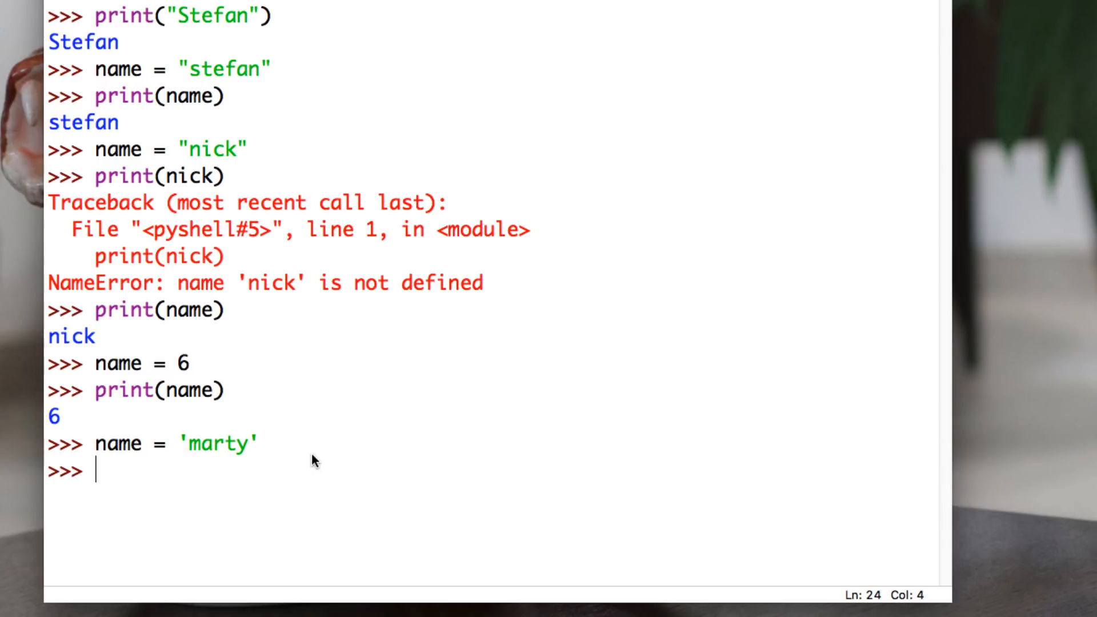
pyautogui.write('print()')
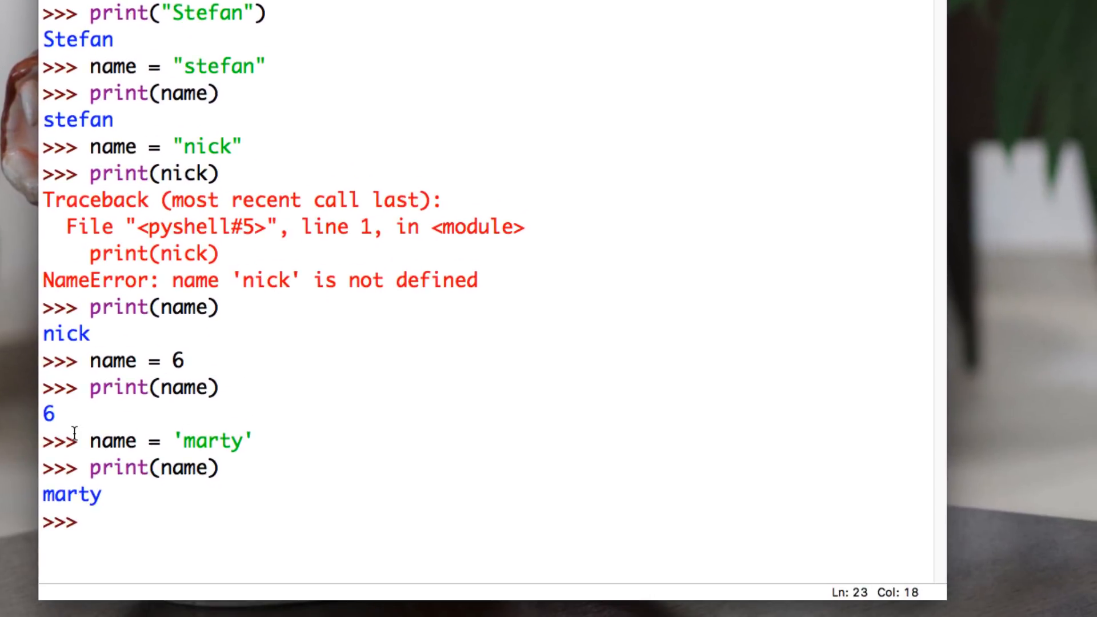
# - Evaluate name to echo 'marty', then name * 99 to repeat marty 99 times
pyautogui.click(731, 355)
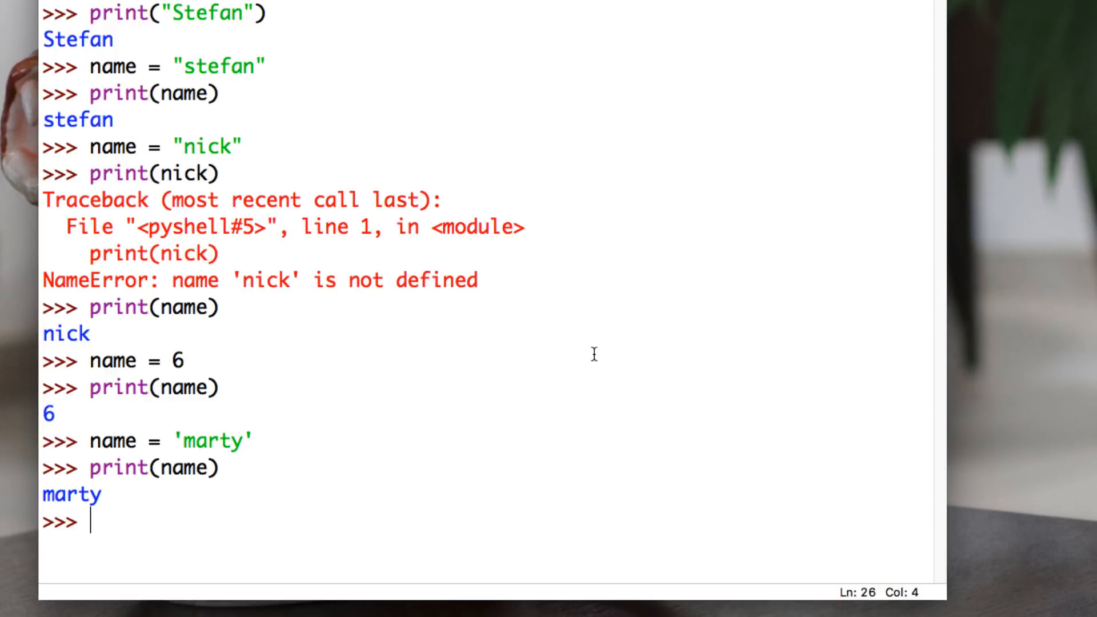
pyautogui.write('name')
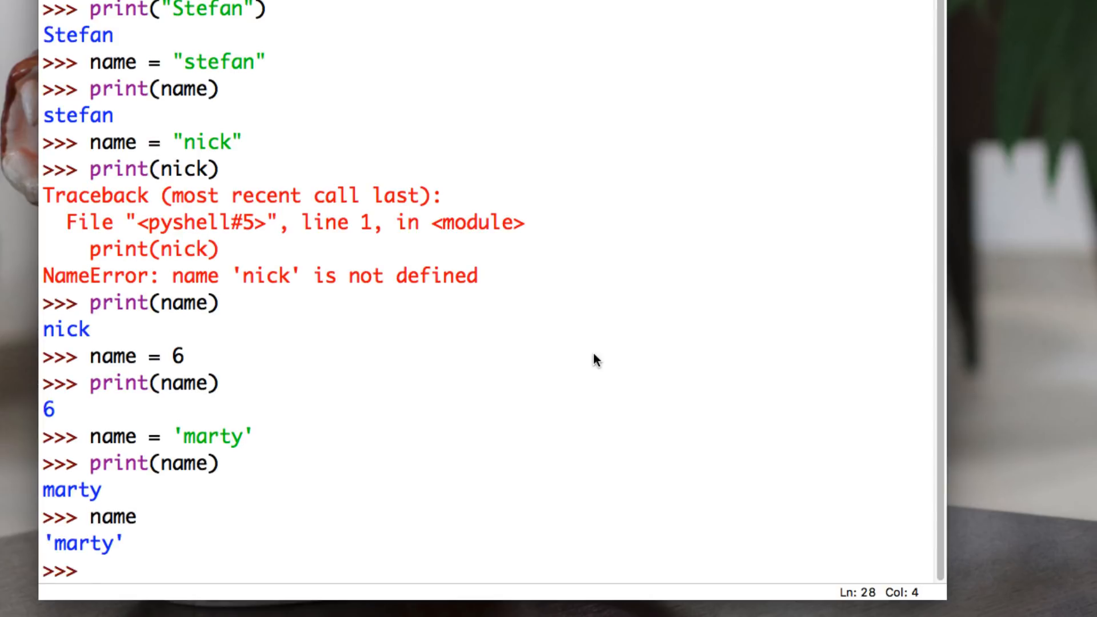
pyautogui.write('naem')
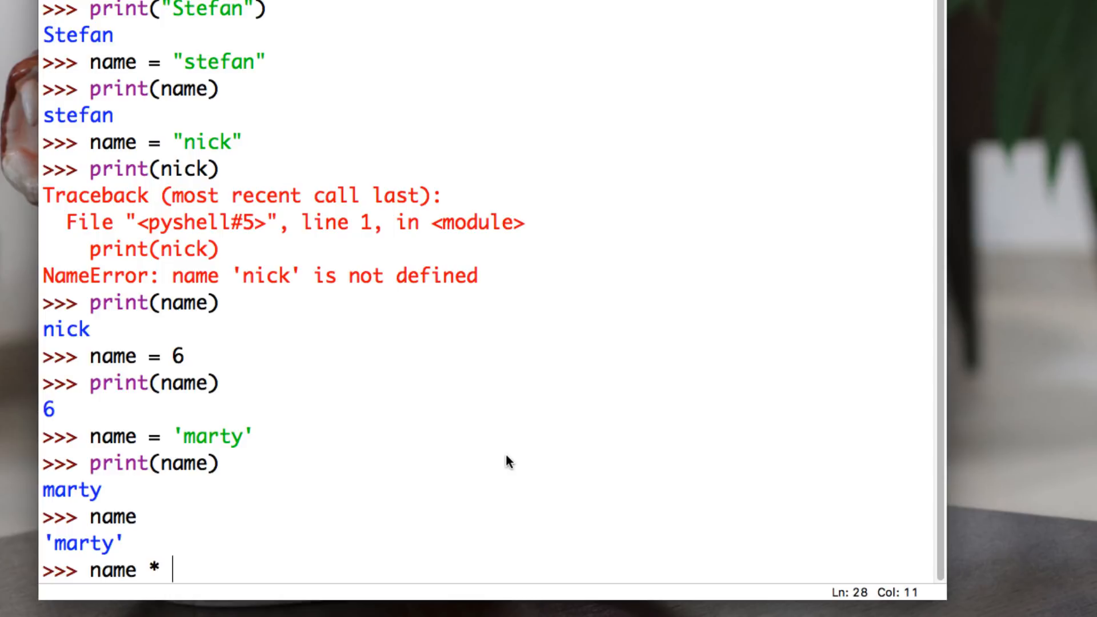
pyautogui.write('99')
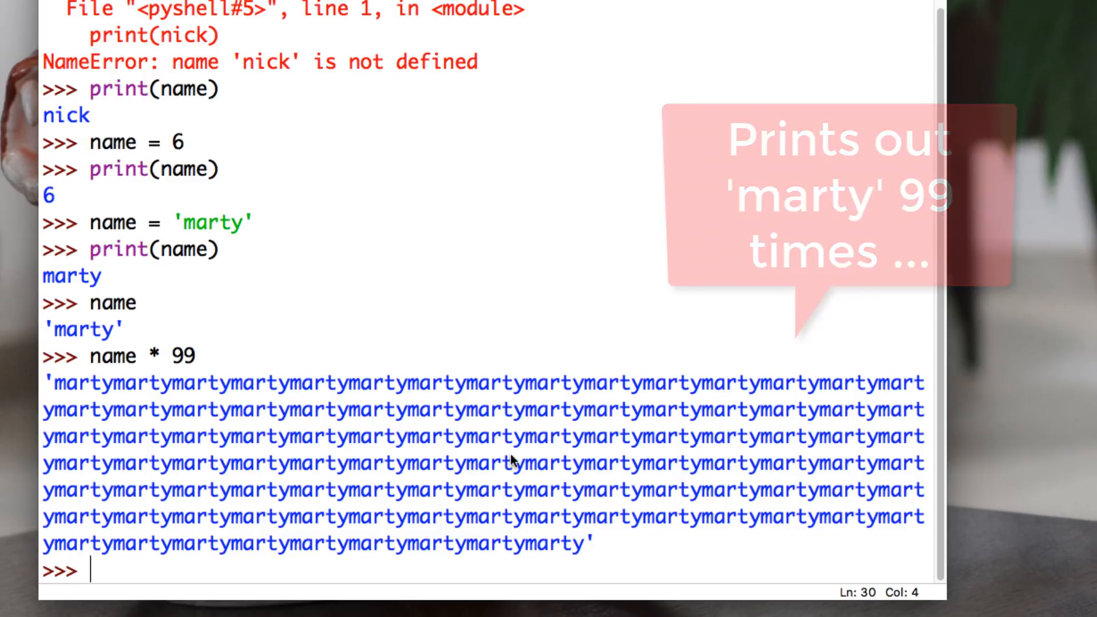
# - Highlight print and the name variable in earlier shell lines to point them out
pyautogui.doubleClick(119, 90)
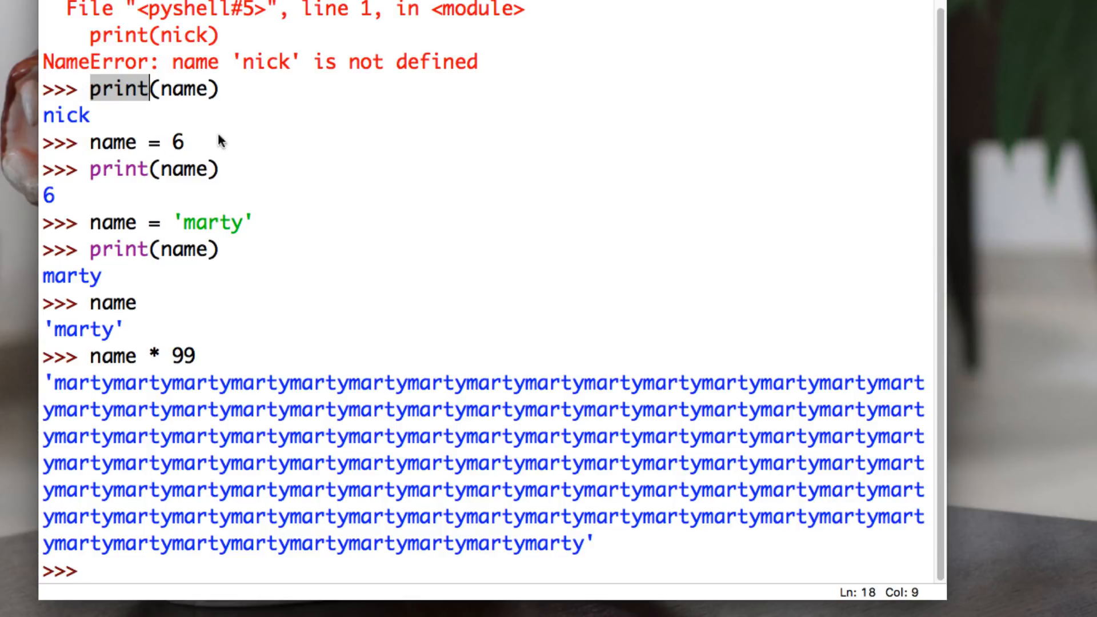
pyautogui.doubleClick(108, 141)
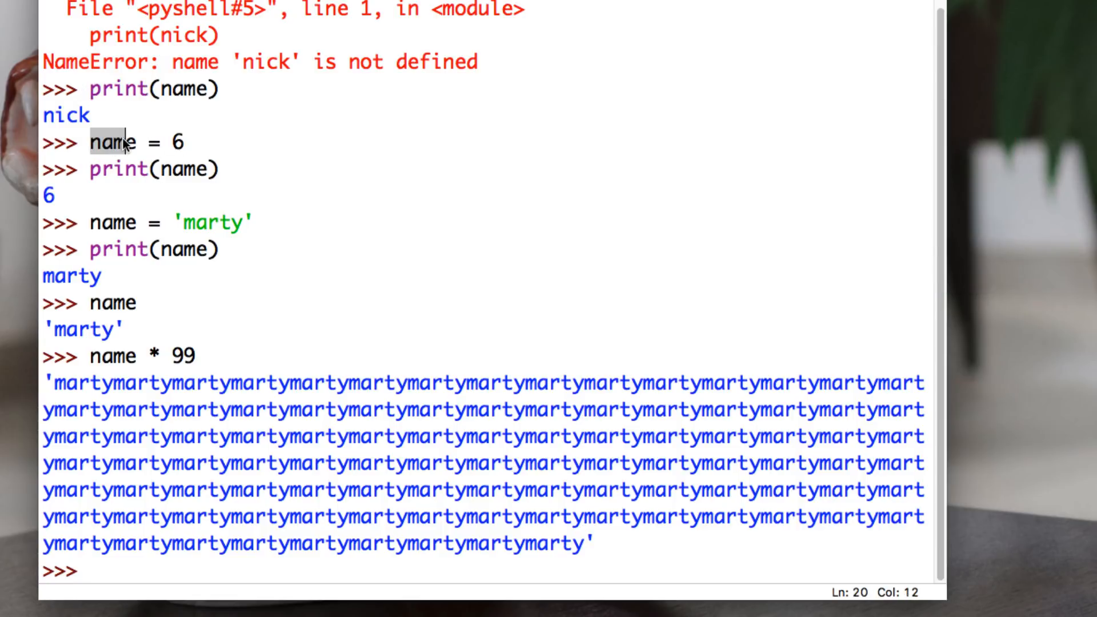